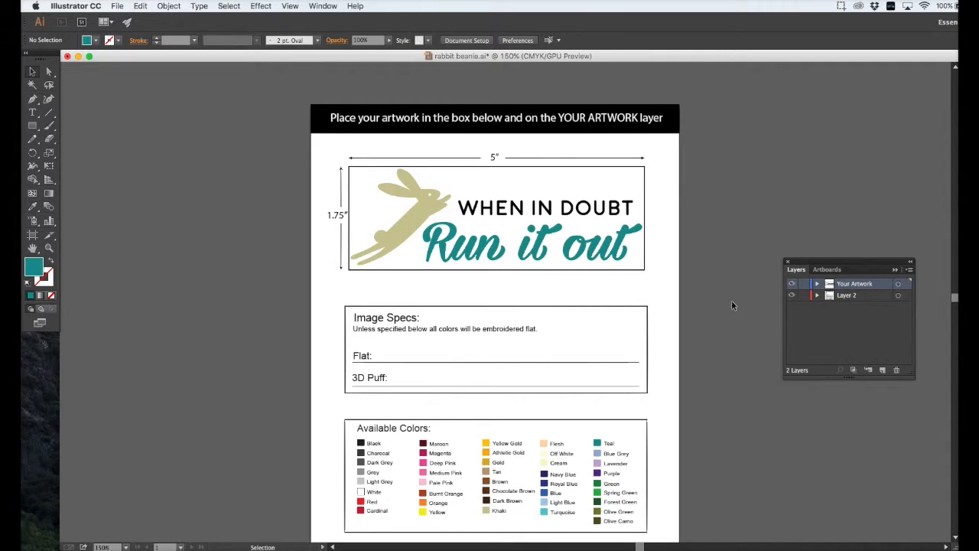
mouse_move(732, 275)
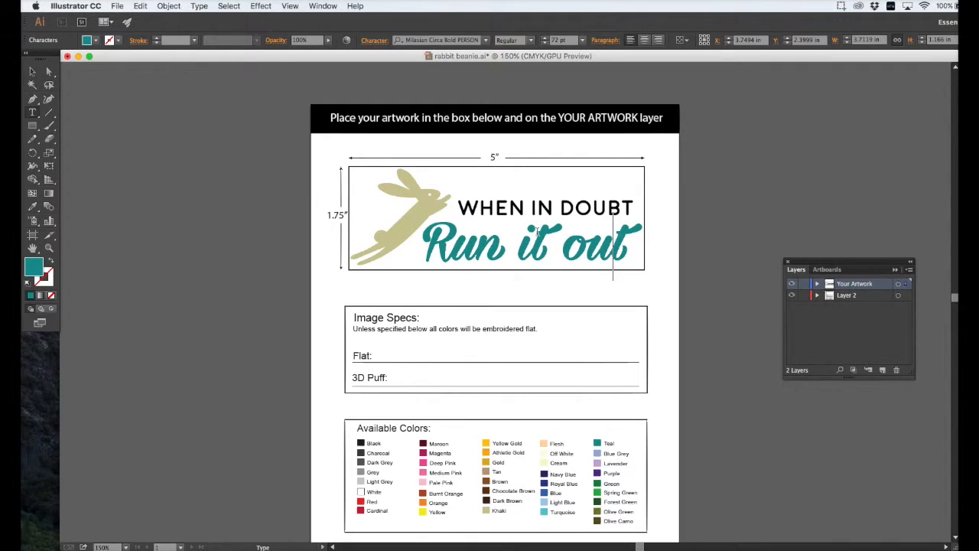
Step: Convert the 'Run it out' script text into outlined vector shapes with Create Outlines
click(496, 208)
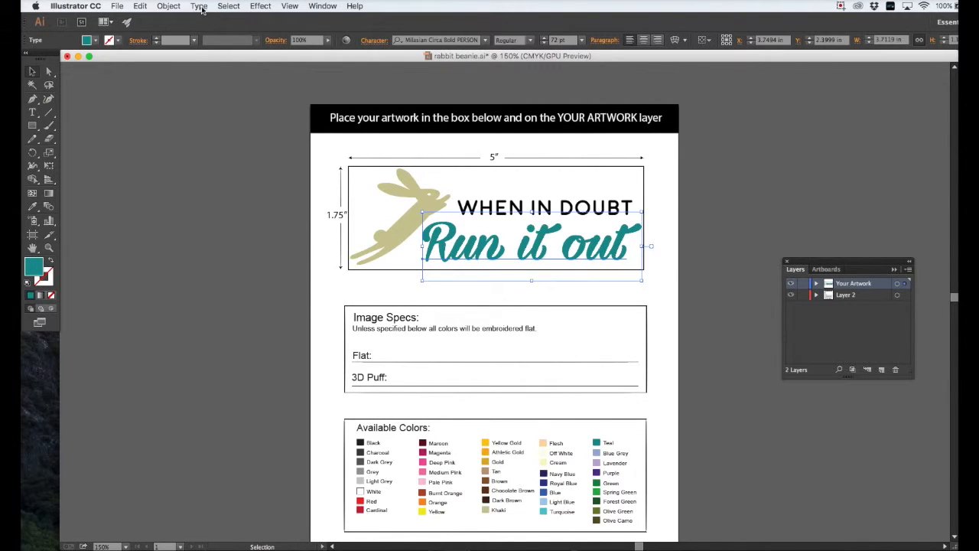
click(199, 6)
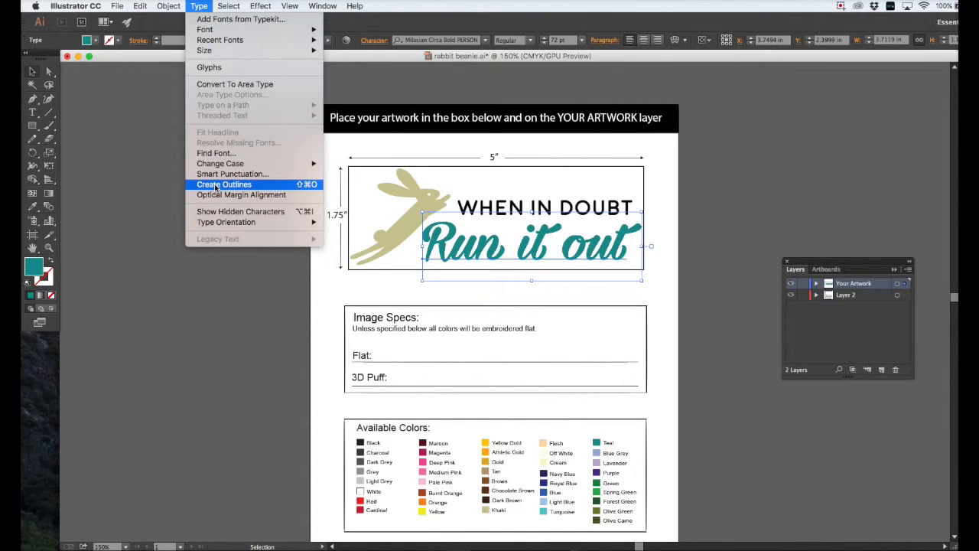
click(223, 183)
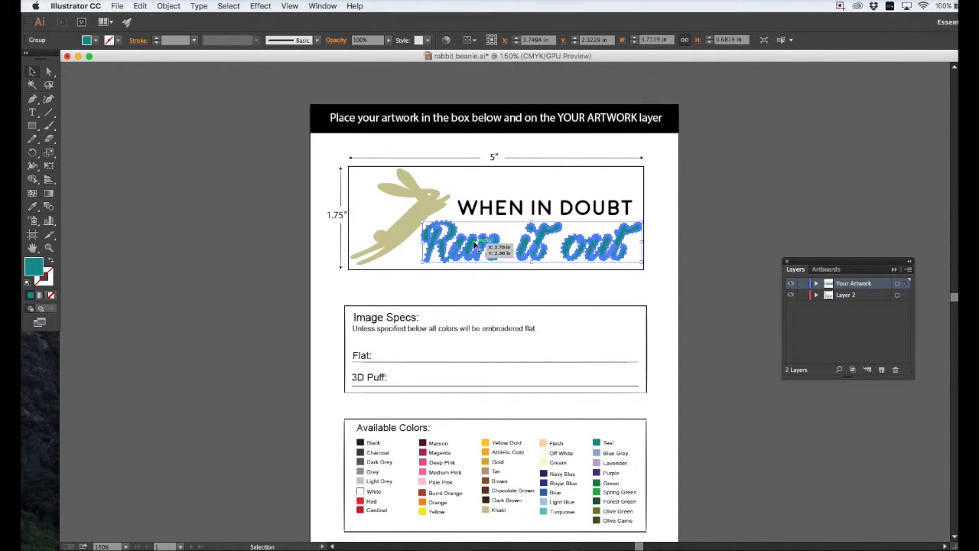
Step: Outline the 'WHEN IN DOUBT' text with Create Outlines, then deselect everything
click(525, 288)
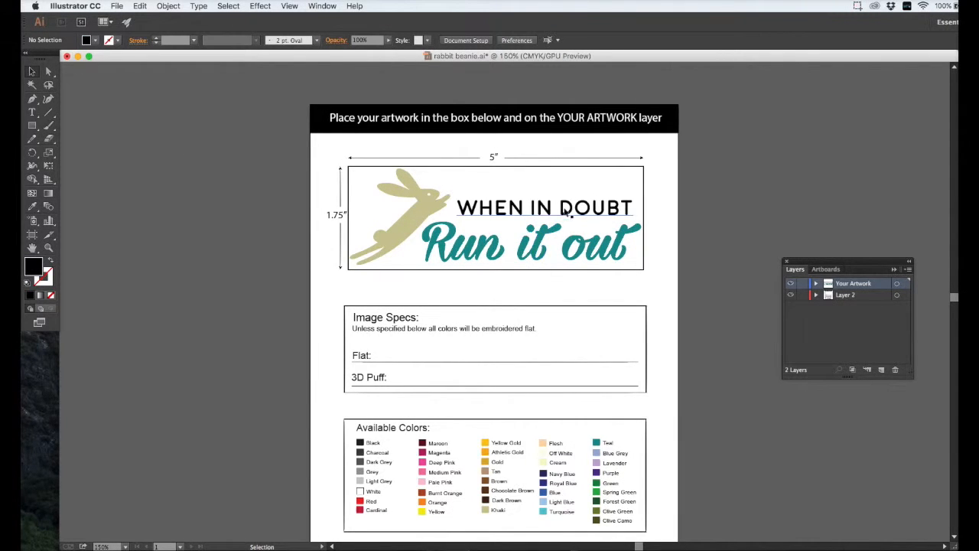
click(544, 207)
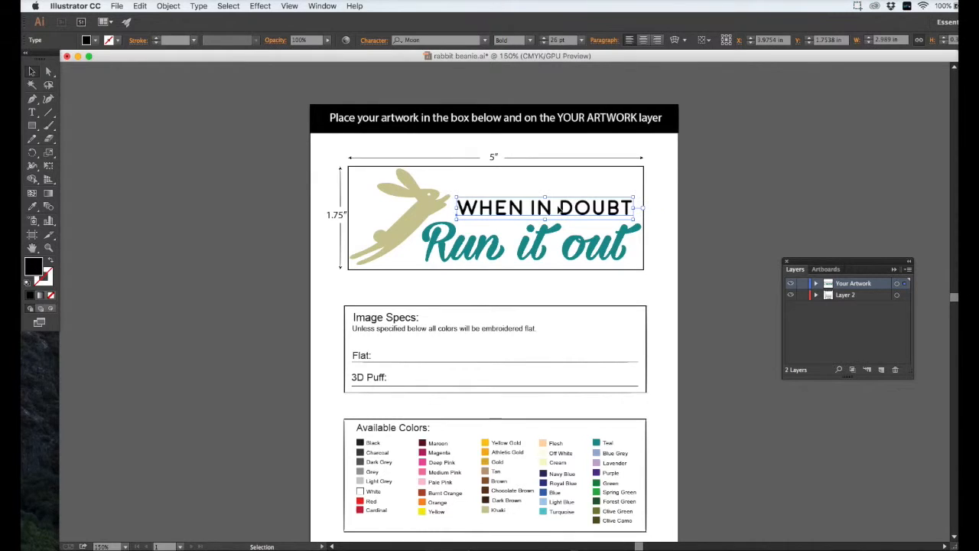
click(198, 5)
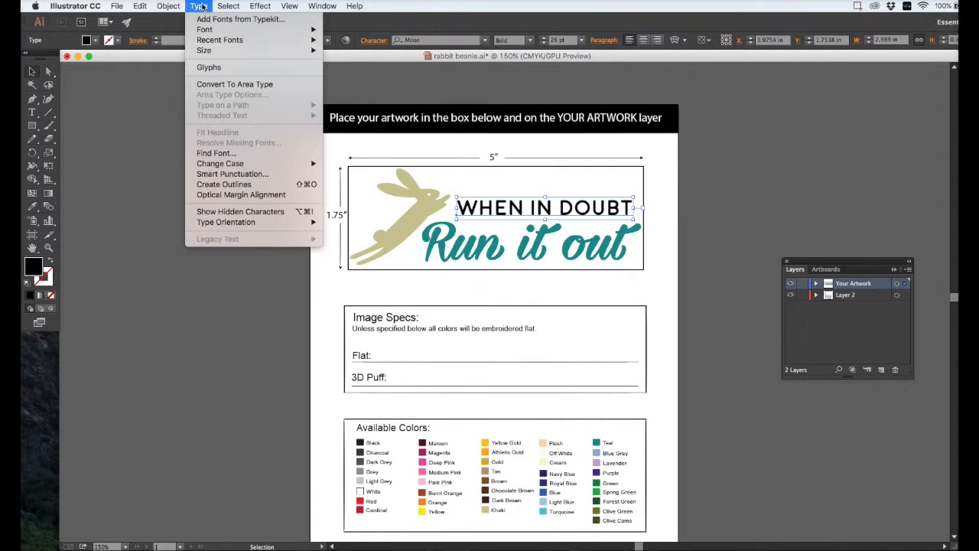
mouse_move(223, 185)
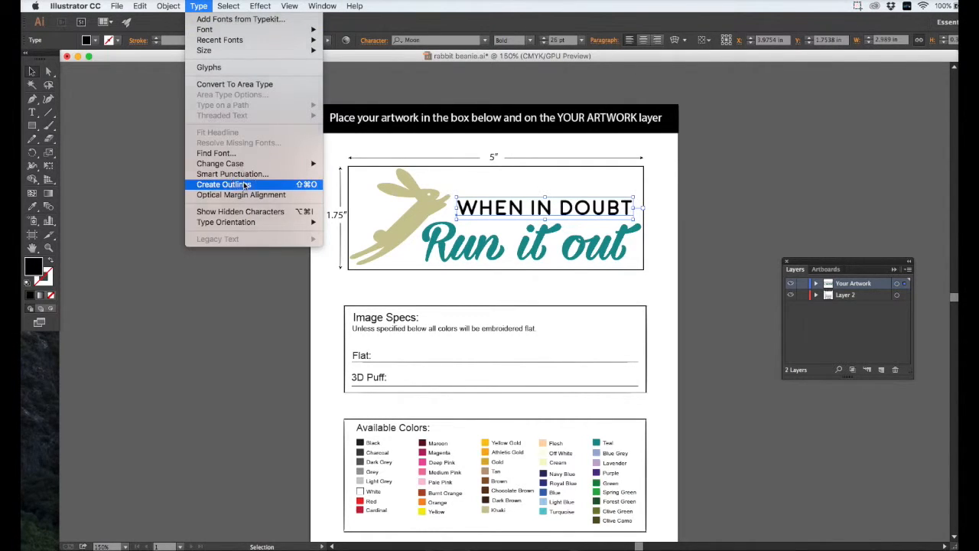
click(223, 185)
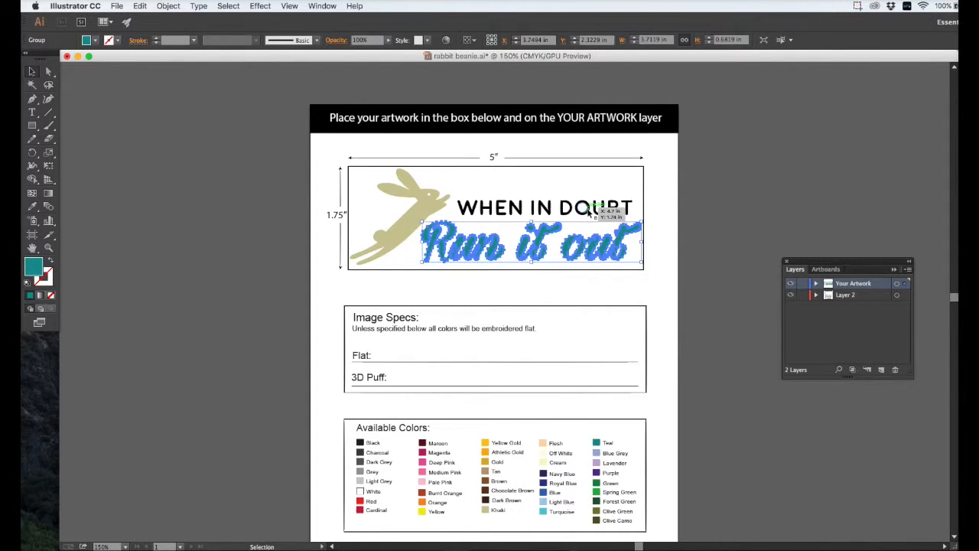
click(581, 191)
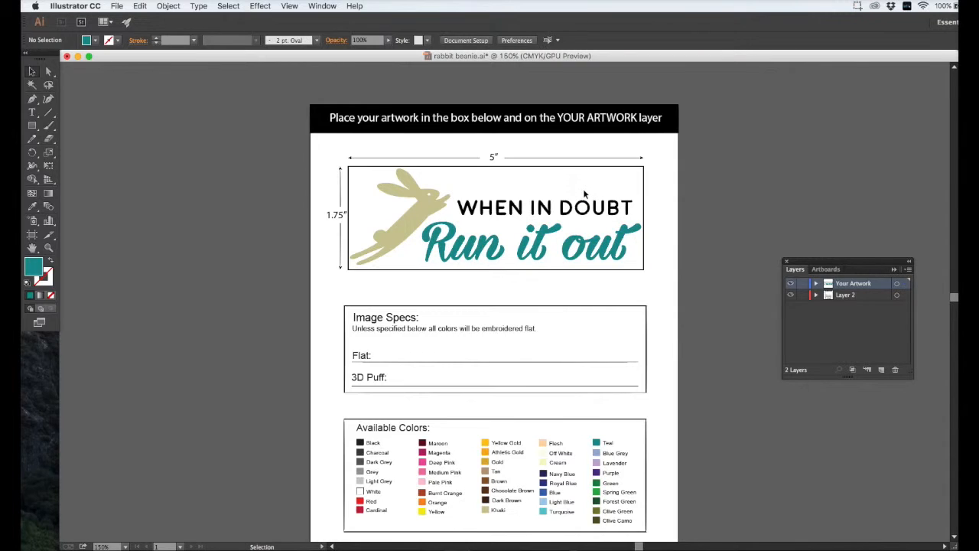